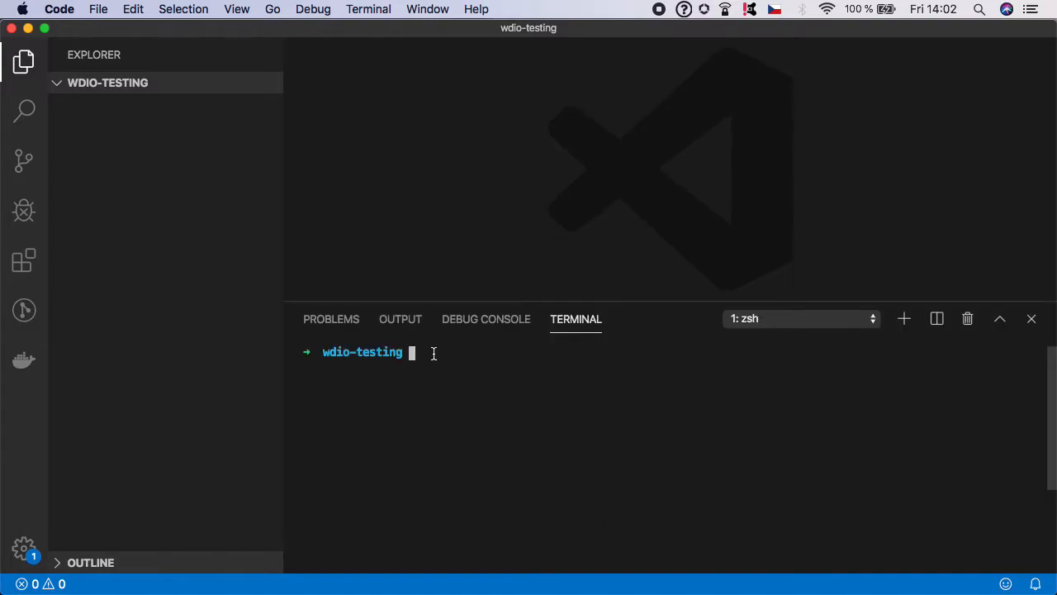
- Run node --version in the integrated terminal to check the installed Node version
type("node --vers")
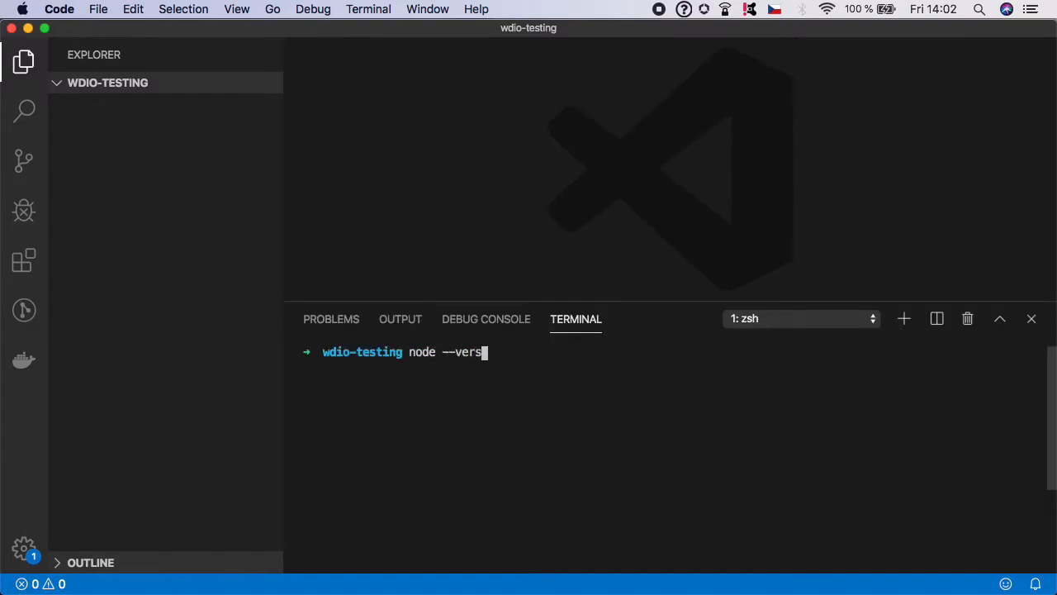
key("Return")
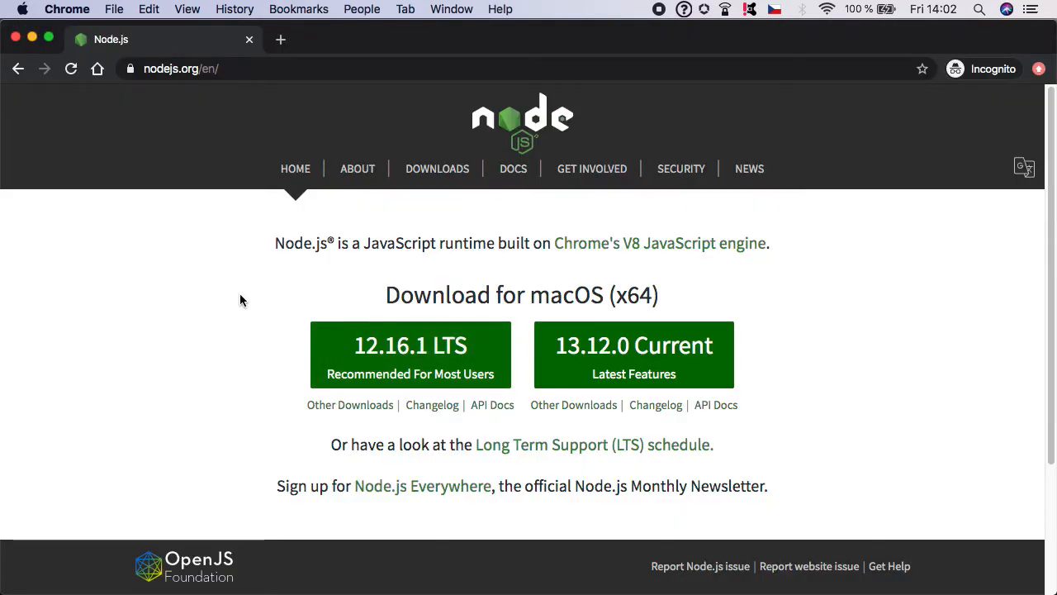
mouse_move(211, 281)
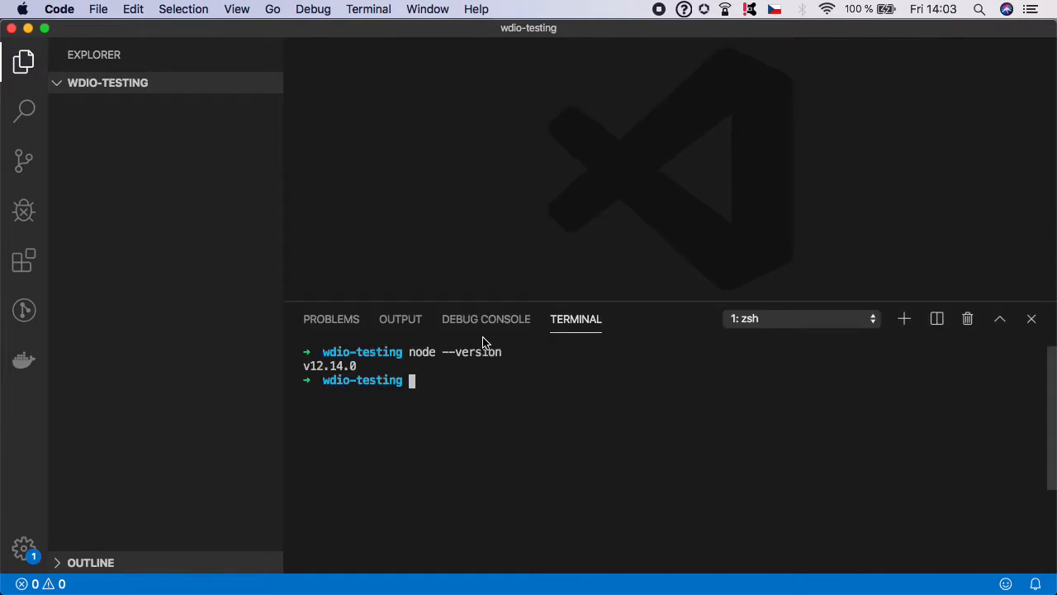
- Run npm init, accepting package name wdio-testing and version 1.0.0
type("npm init")
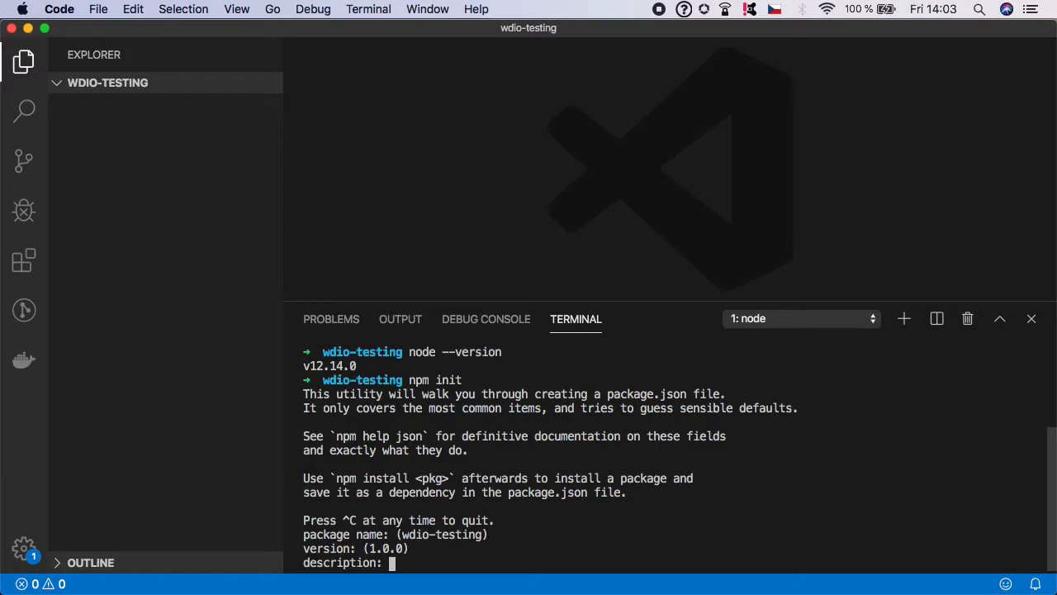
- Enter the description 'Automated Software testing with WebdriverIO' and accept entry point, test command and repository defaults
type("A")
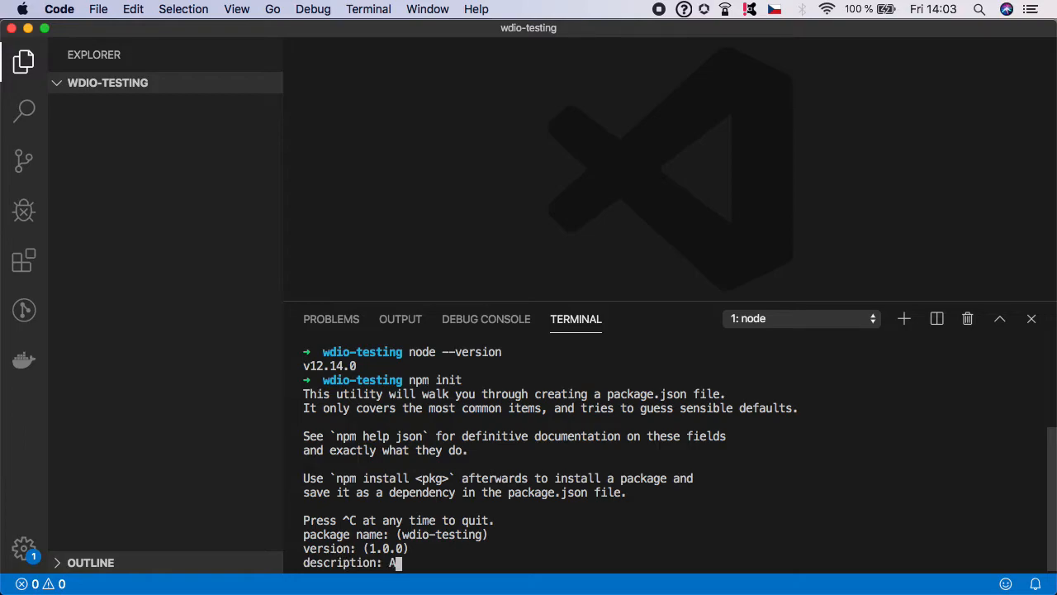
type("utomated")
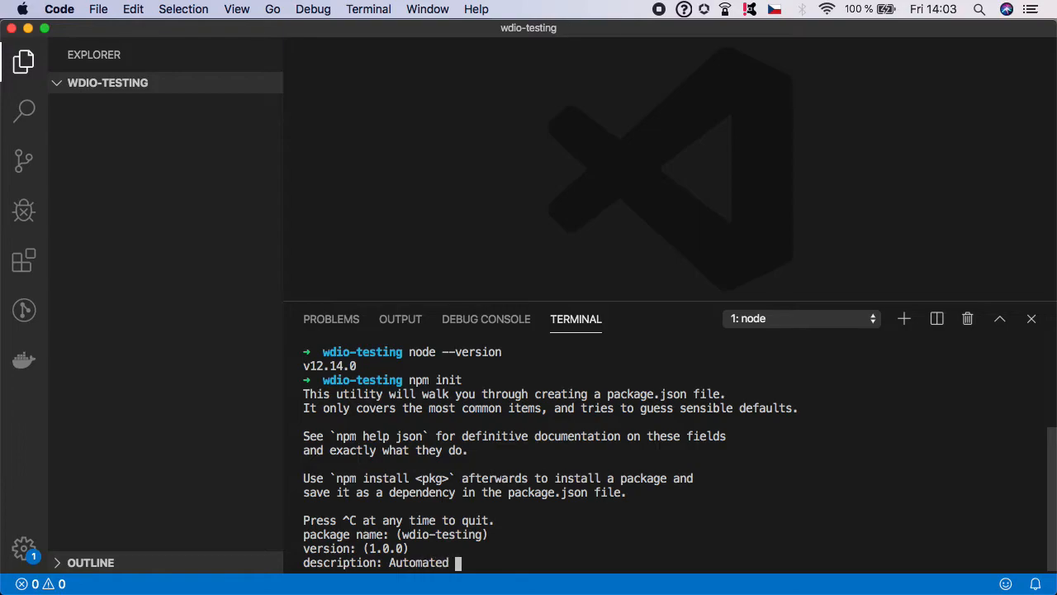
type("Softwre")
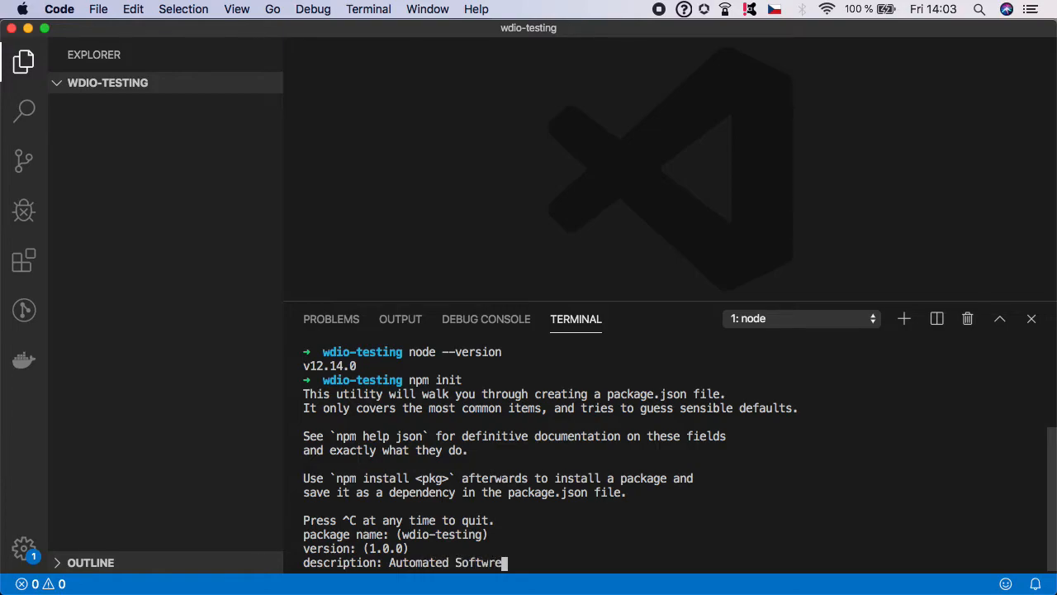
type("a")
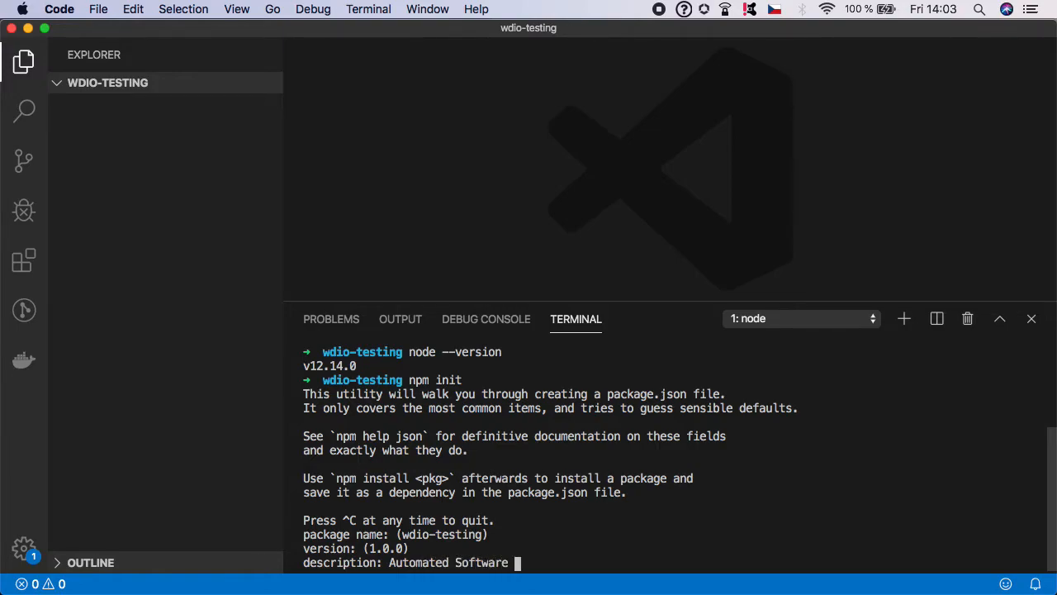
type("testing with")
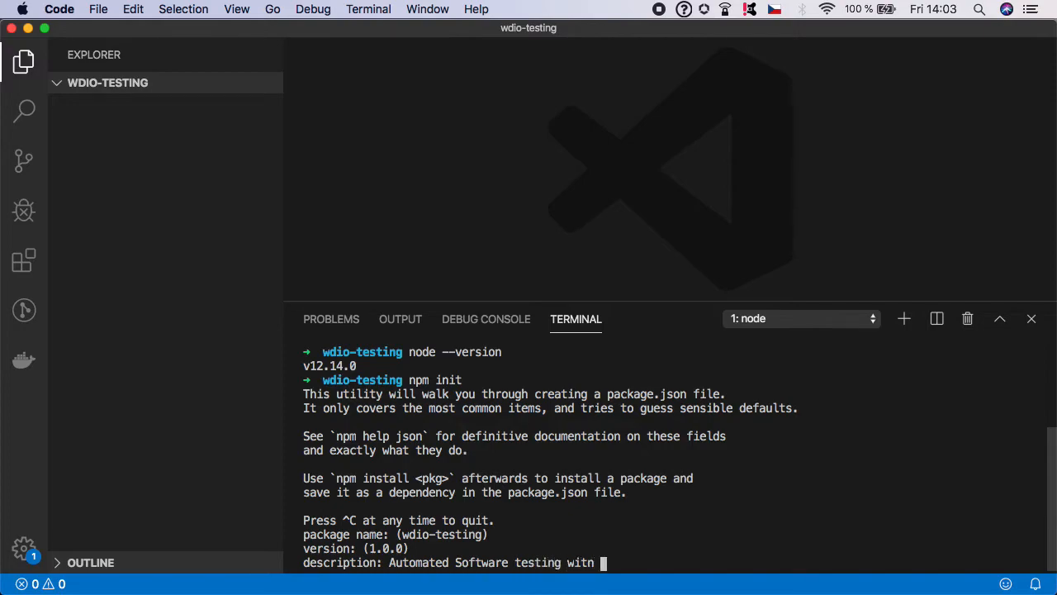
type("Webdrveri")
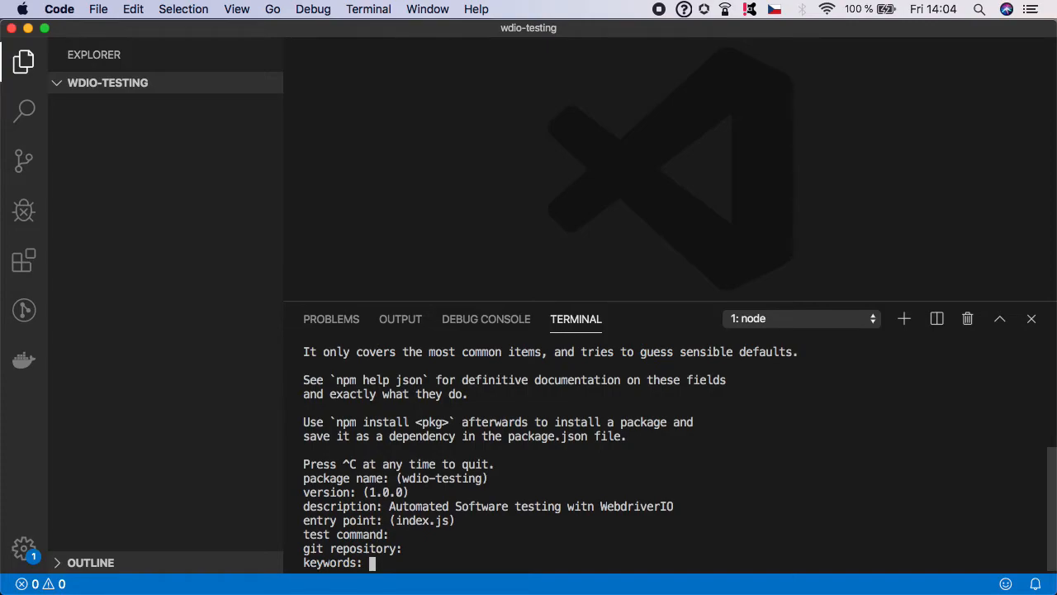
- Enter keywords Automation, Webdriver and author KO, then confirm to create package.json
type("Automation")
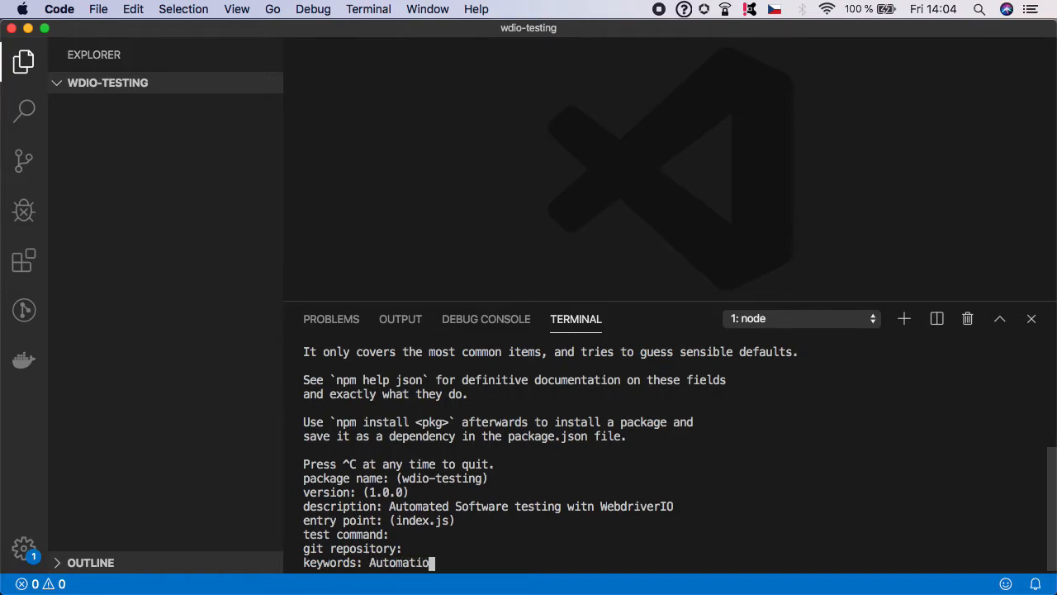
type(", Webdriver")
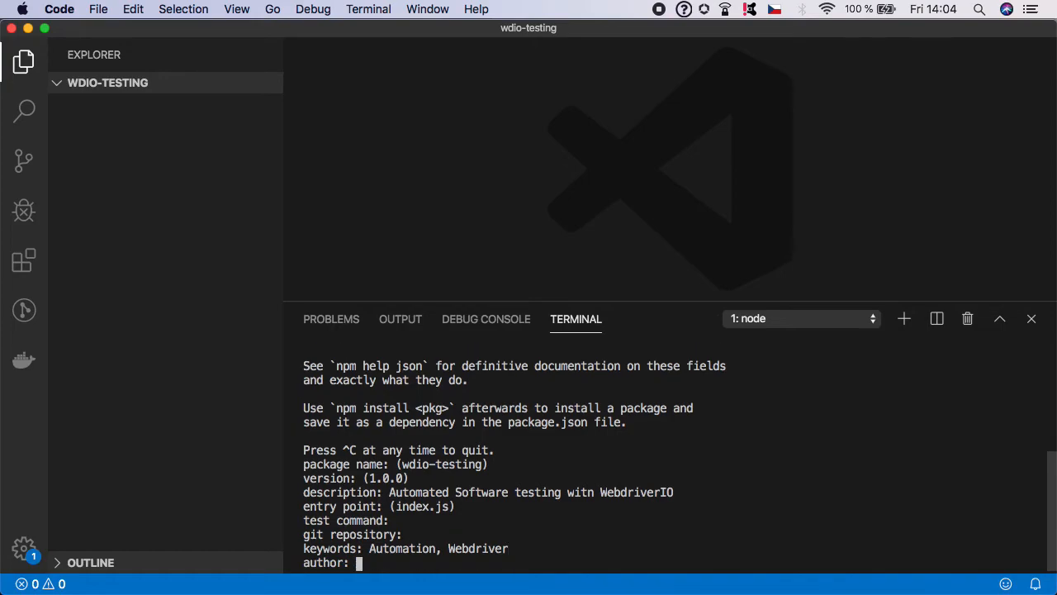
type("KO")
type("yes")
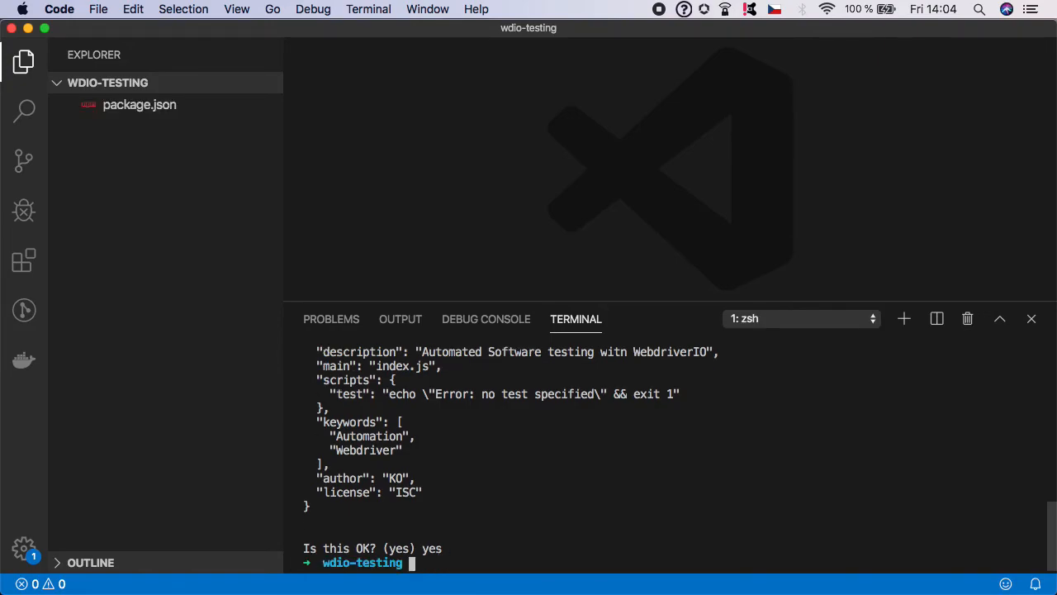
- Open the new package.json from the Explorer sidebar in the editor
left_click(139, 104)
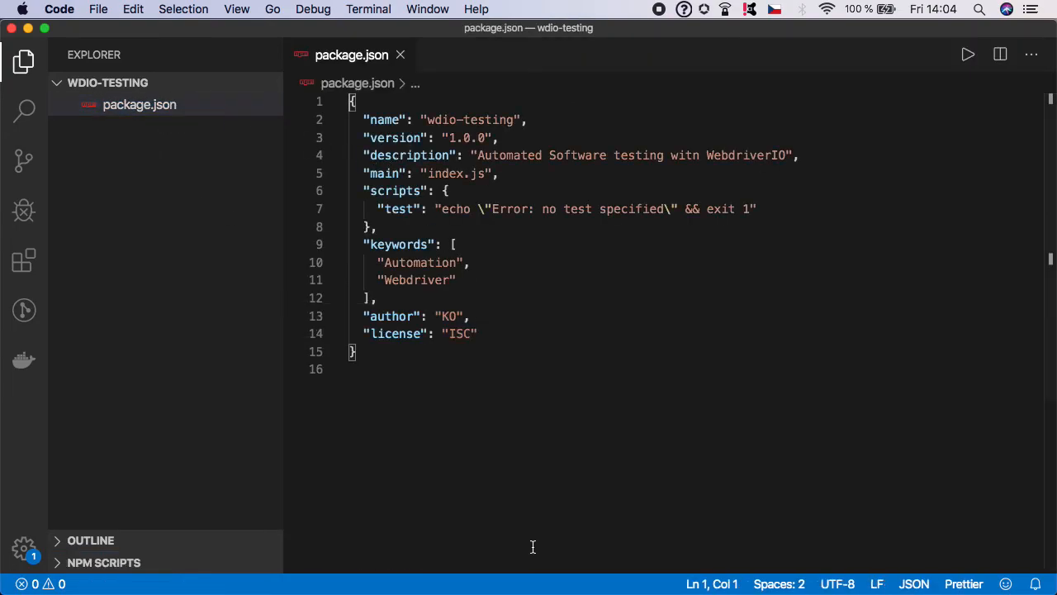
mouse_move(516, 387)
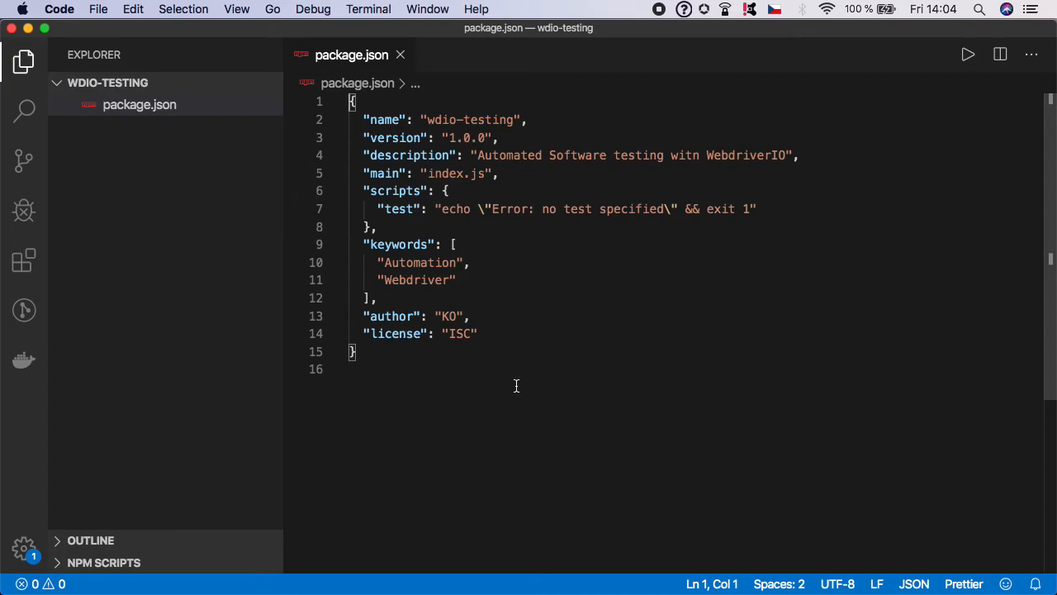
mouse_move(456, 423)
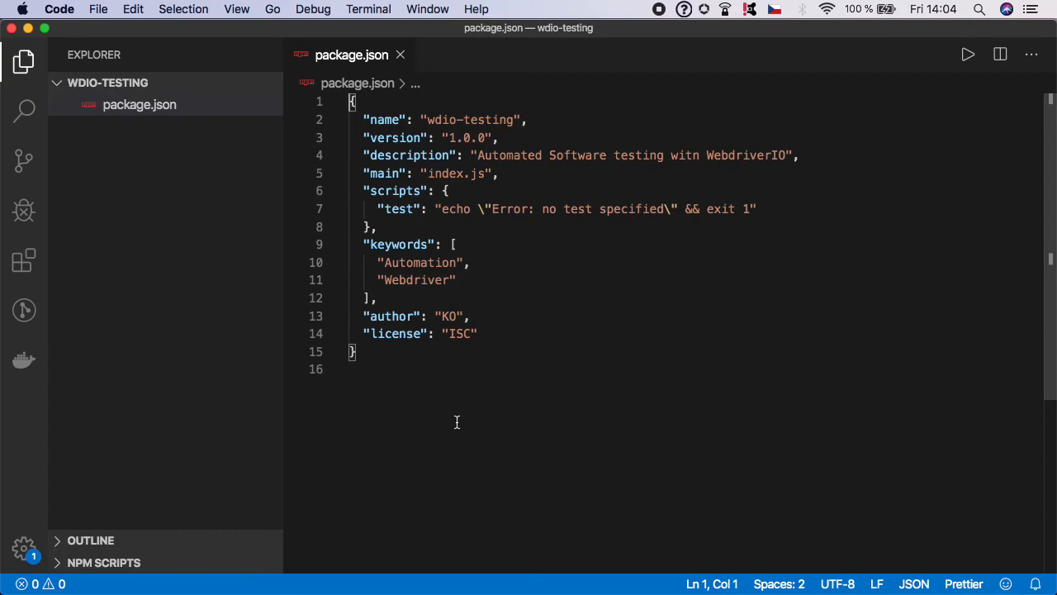